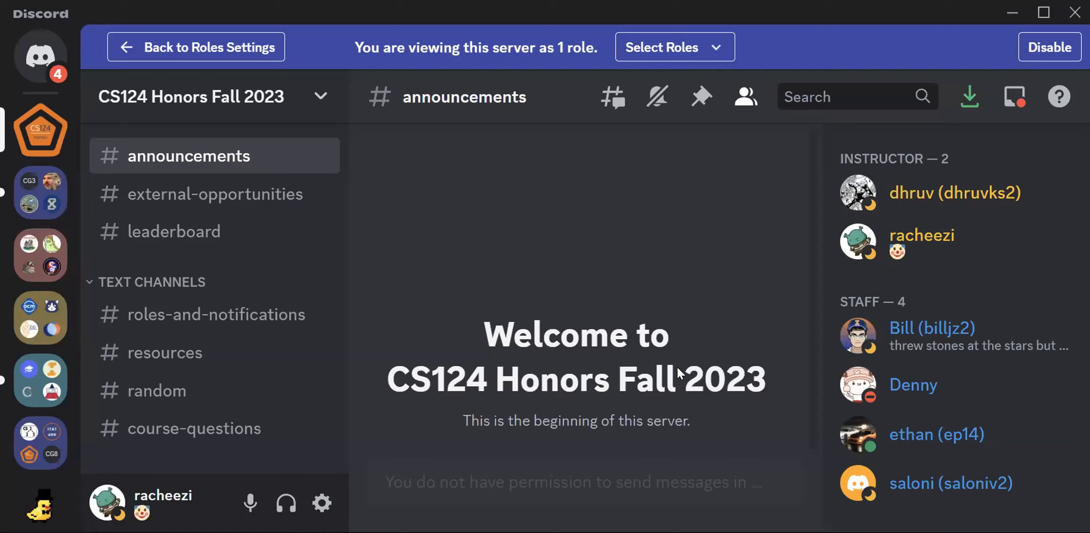
pyautogui.moveTo(314, 152)
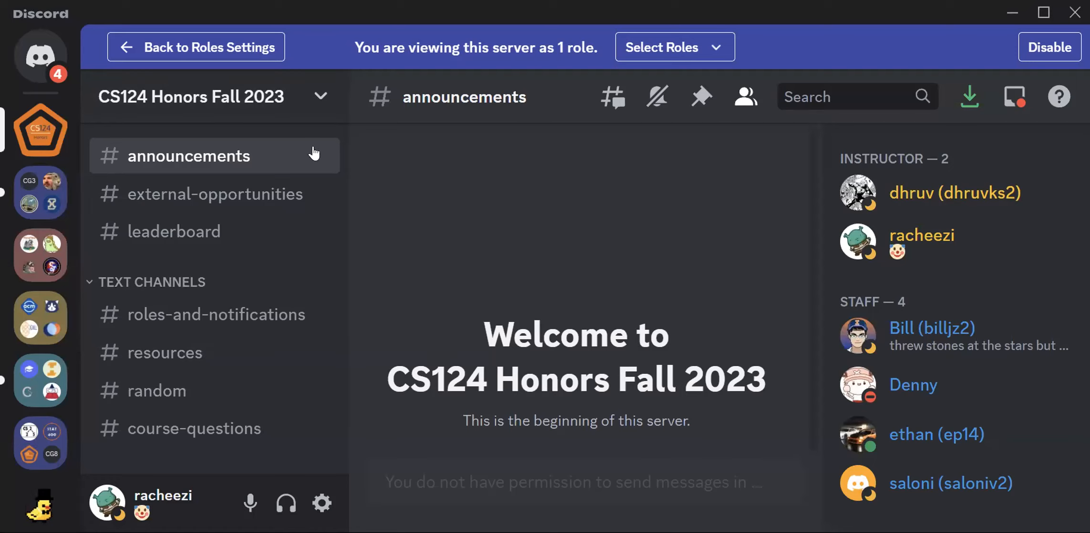
pyautogui.moveTo(263, 113)
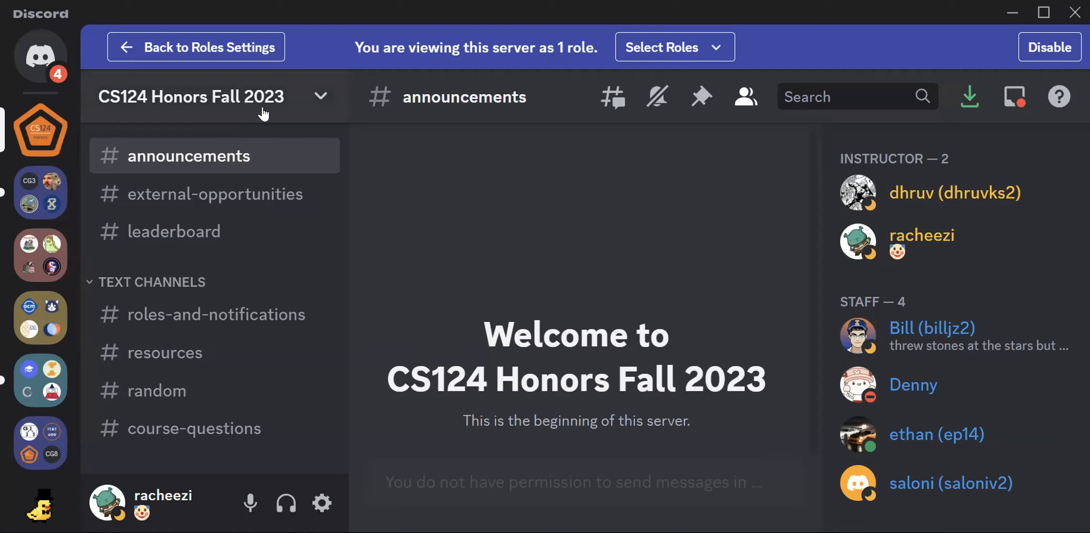
pyautogui.moveTo(200, 210)
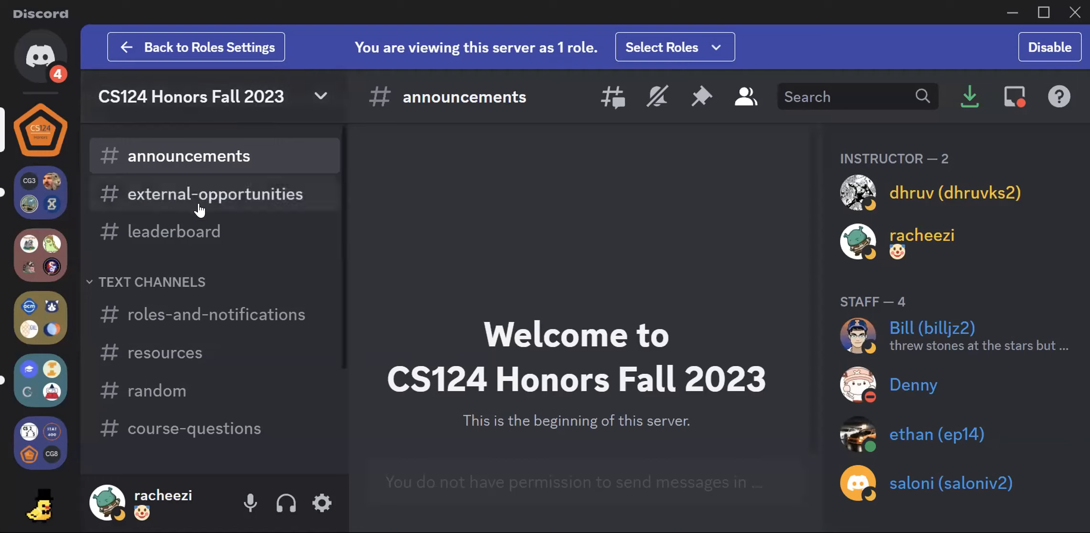
pyautogui.moveTo(276, 152)
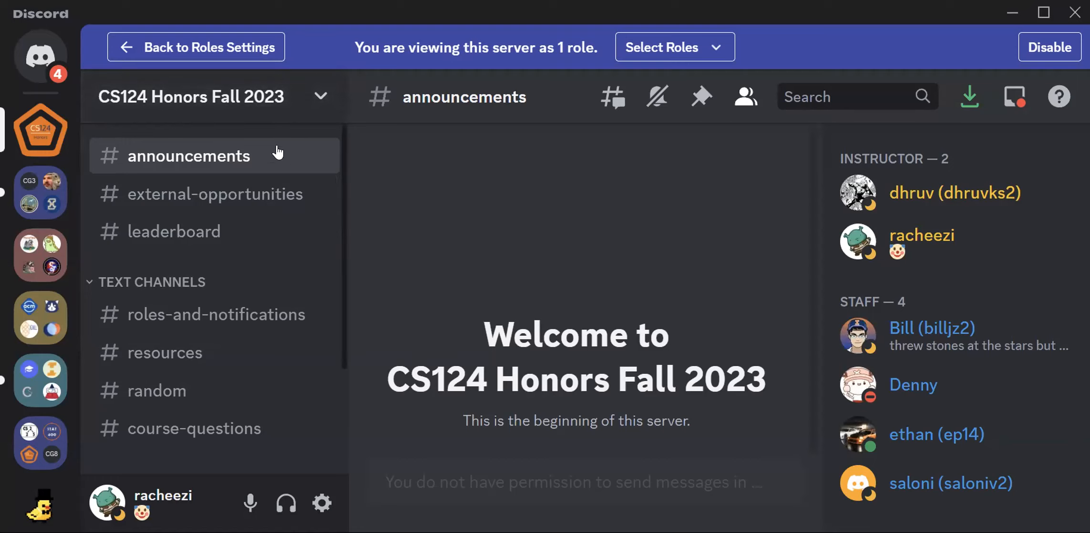
pyautogui.moveTo(348, 206)
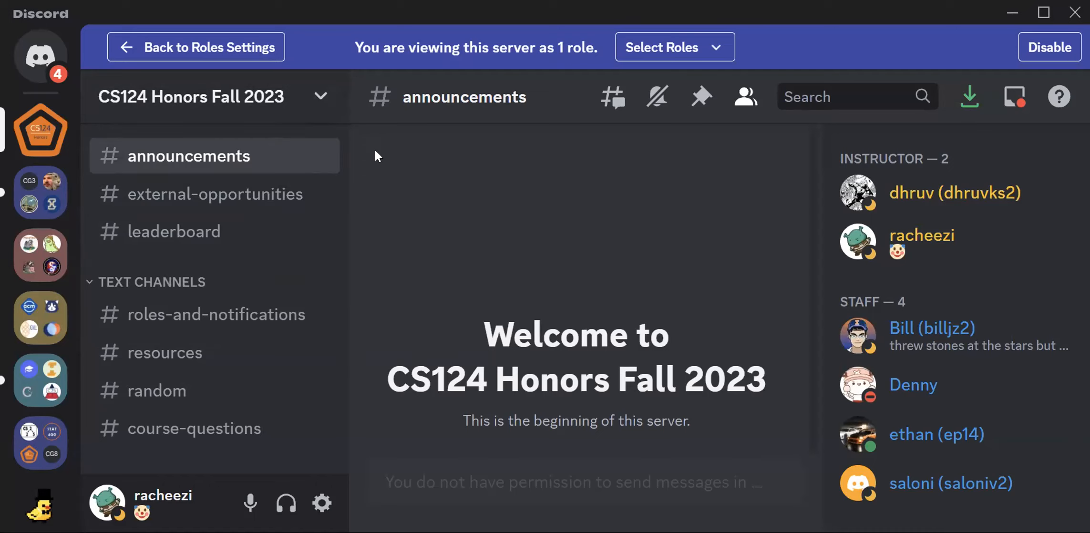
pyautogui.moveTo(210, 288)
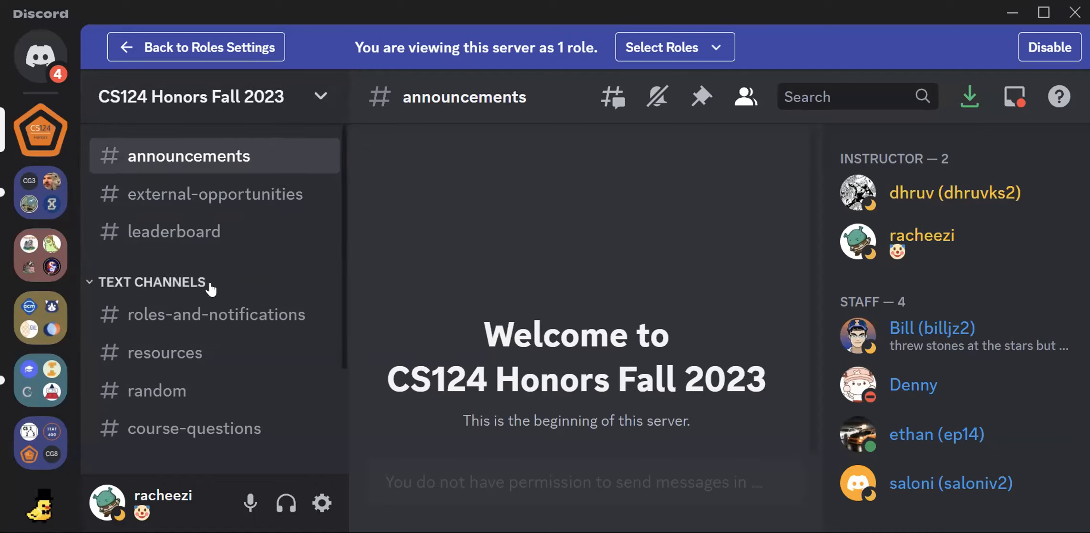
pyautogui.moveTo(202, 162)
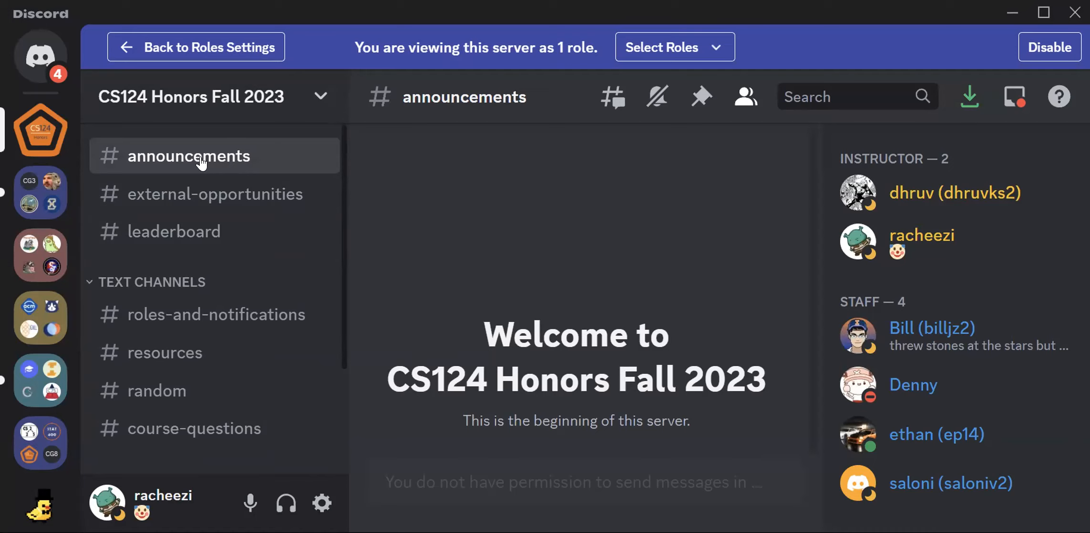
# Step: View #external-opportunities, then the empty read-only #leaderboard channel
pyautogui.click(216, 194)
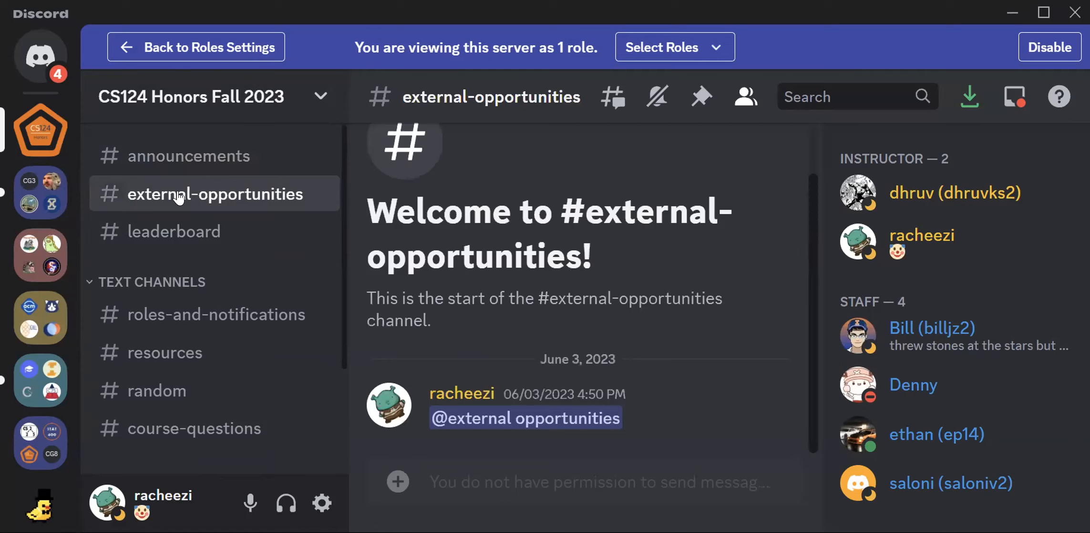
pyautogui.moveTo(269, 212)
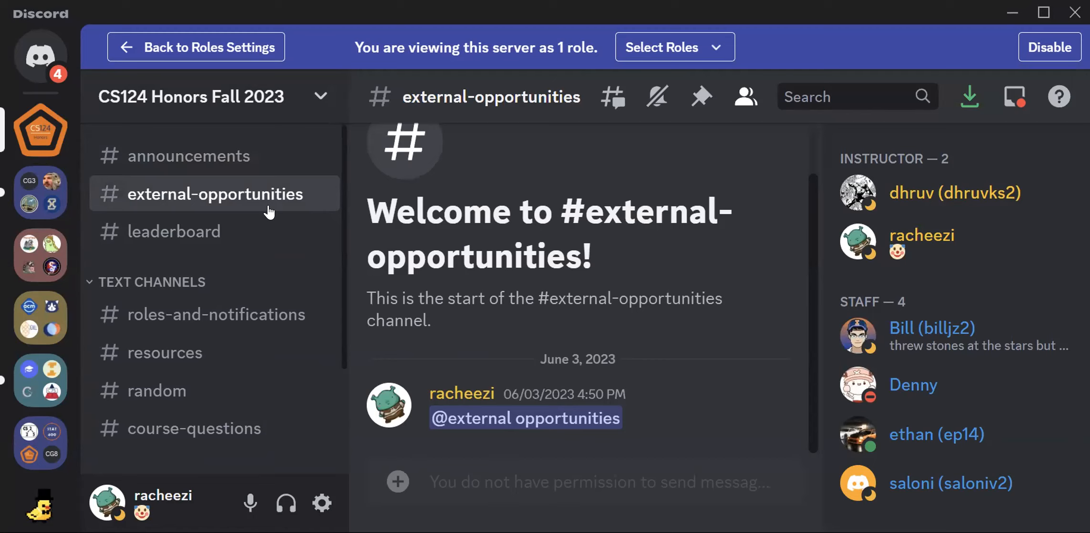
pyautogui.click(173, 232)
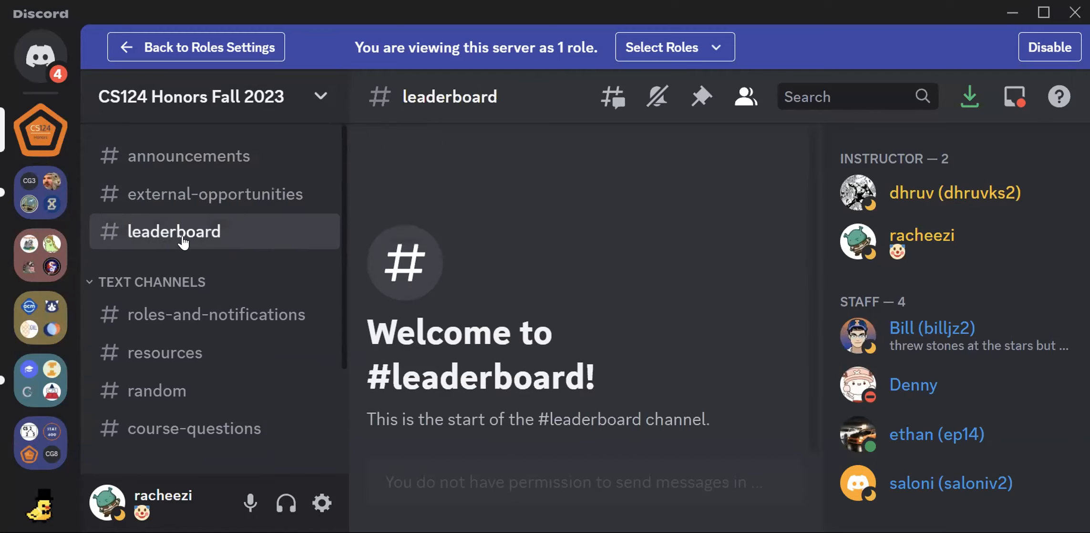
pyautogui.moveTo(218, 314)
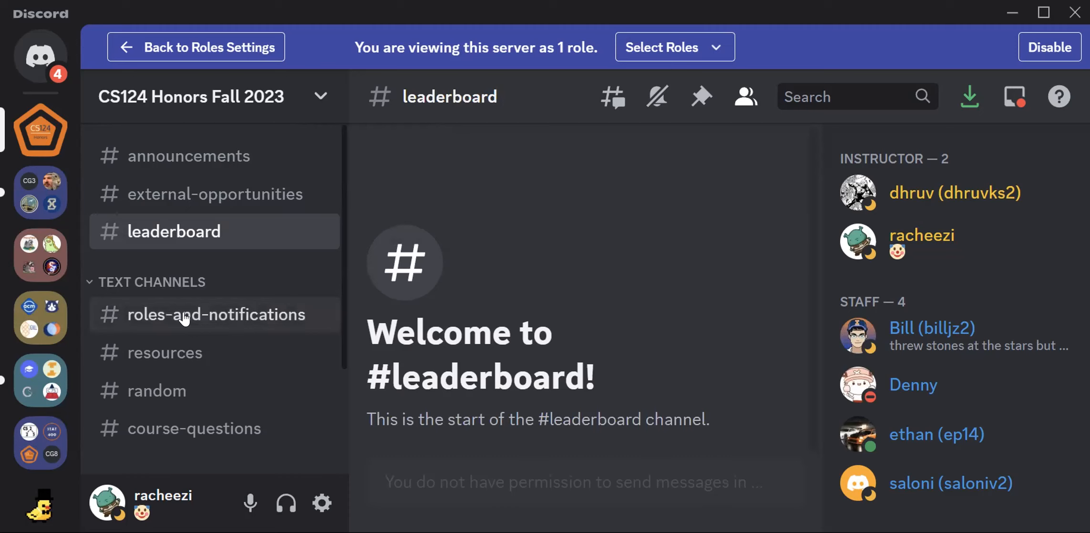
# Step: View #roles-and-notifications with its reaction-role and interest-pod messages
pyautogui.click(216, 314)
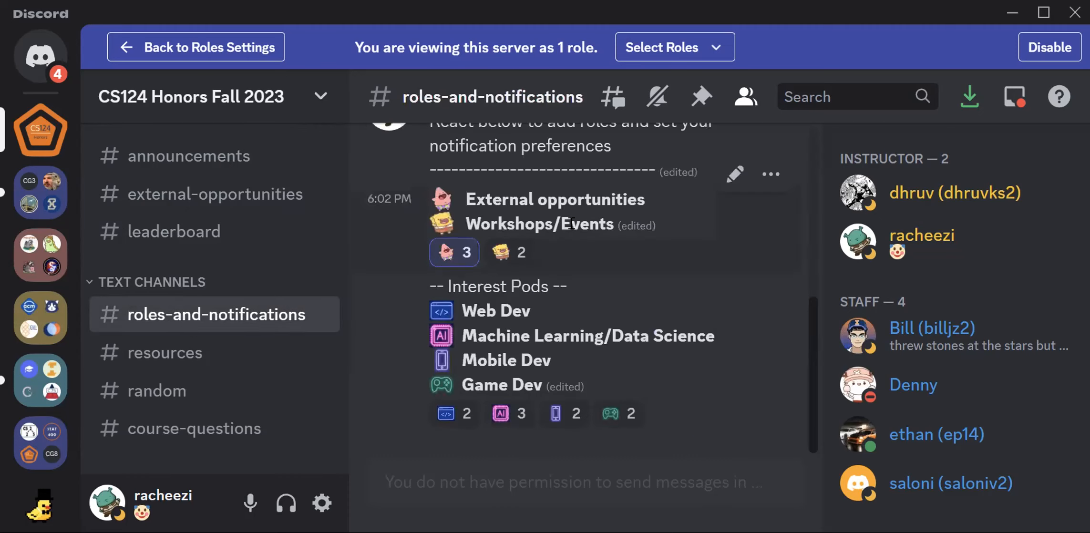
pyautogui.moveTo(511, 345)
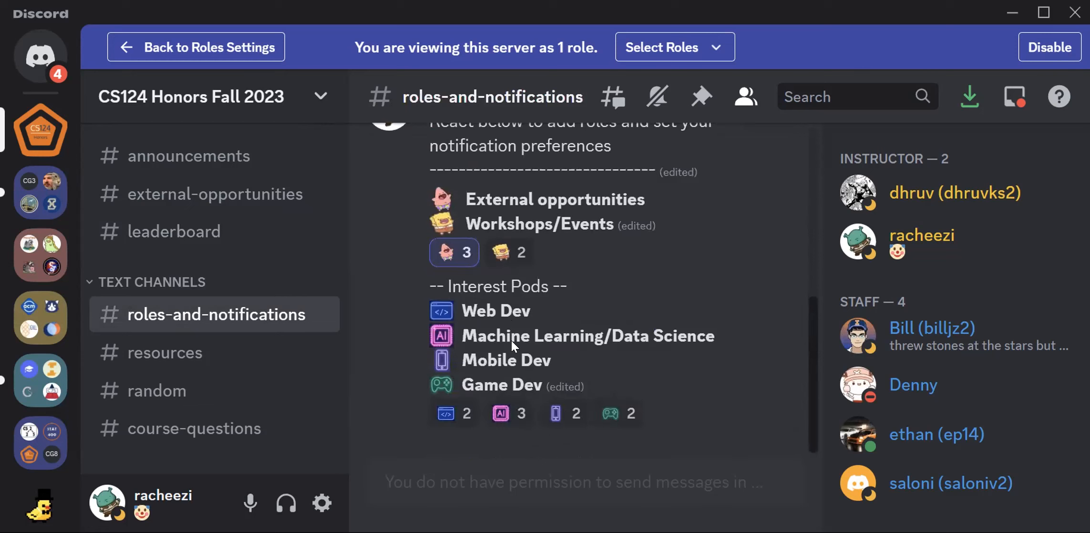
pyautogui.moveTo(405, 237)
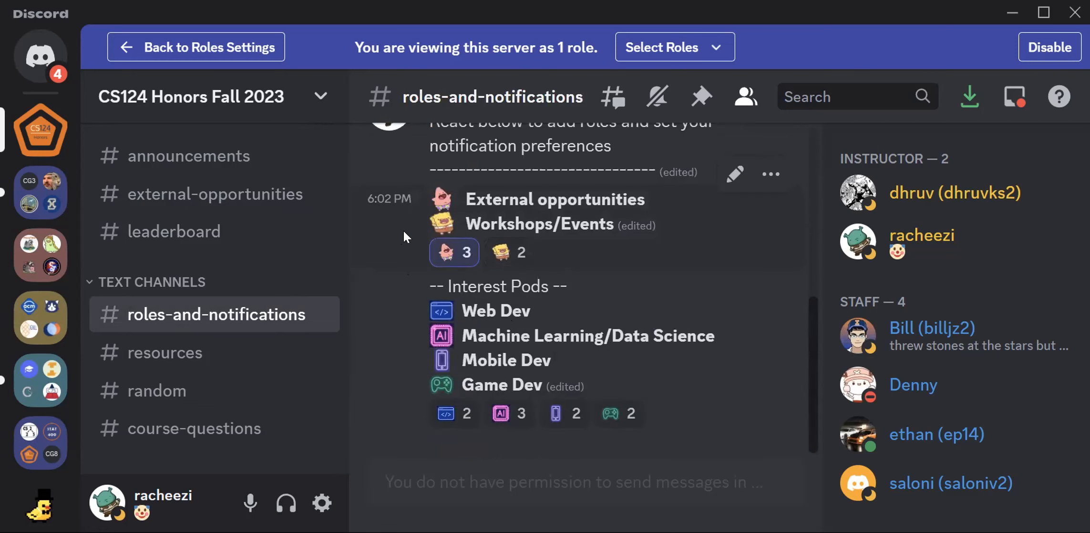
pyautogui.moveTo(446, 217)
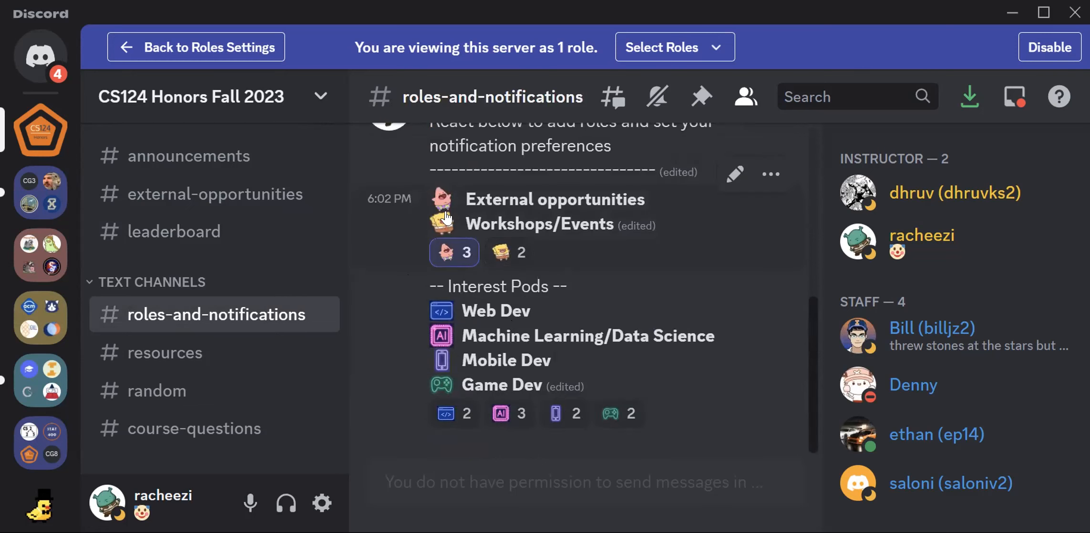
pyautogui.moveTo(508, 251)
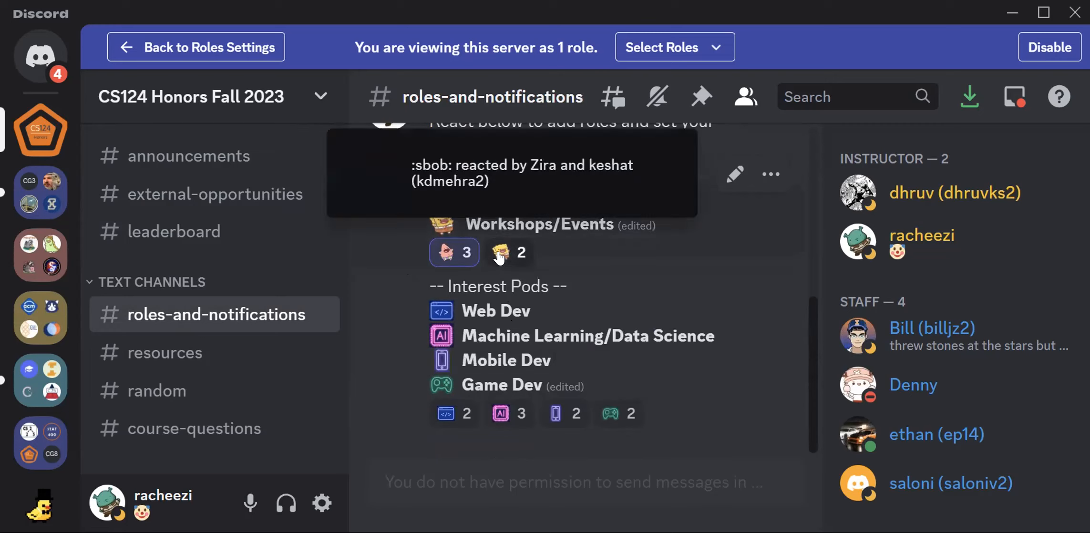
pyautogui.moveTo(330, 307)
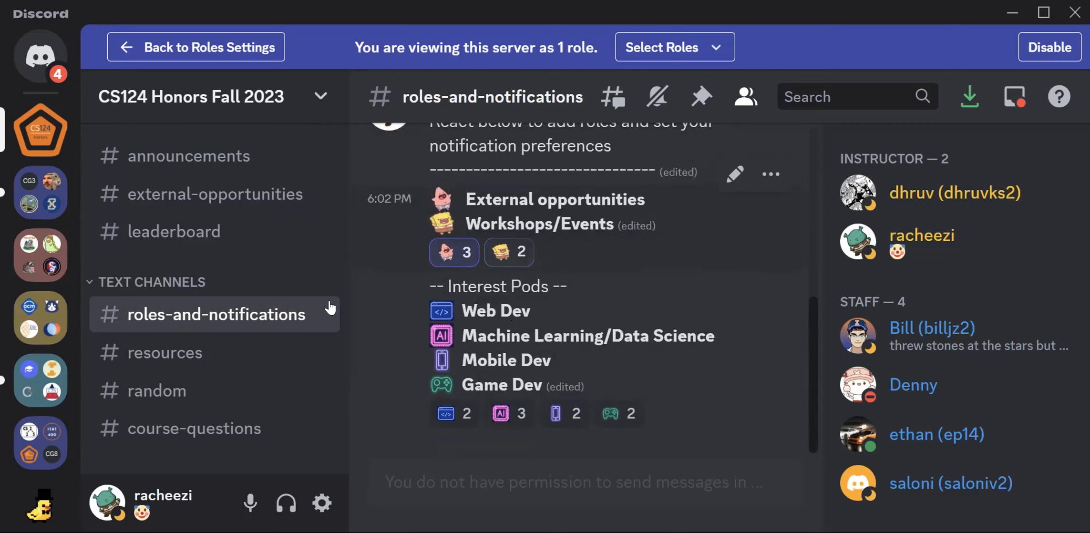
pyautogui.moveTo(426, 299)
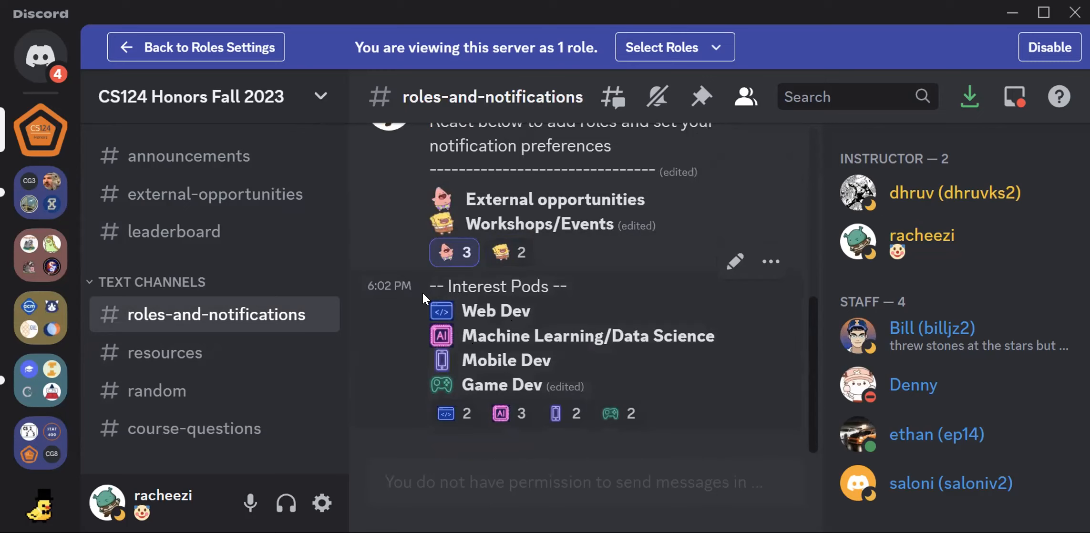
pyautogui.moveTo(454, 414)
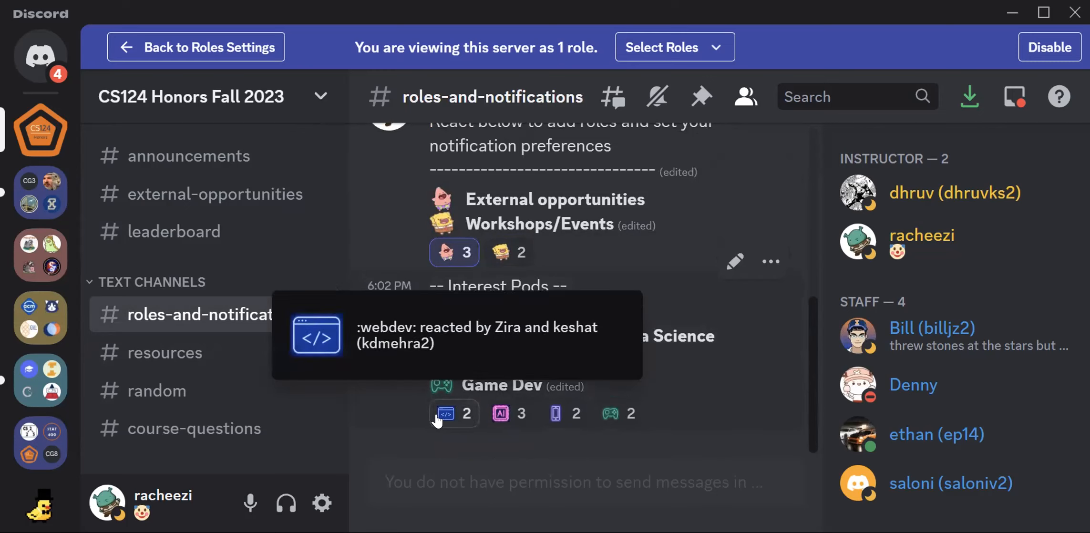
pyautogui.moveTo(181, 353)
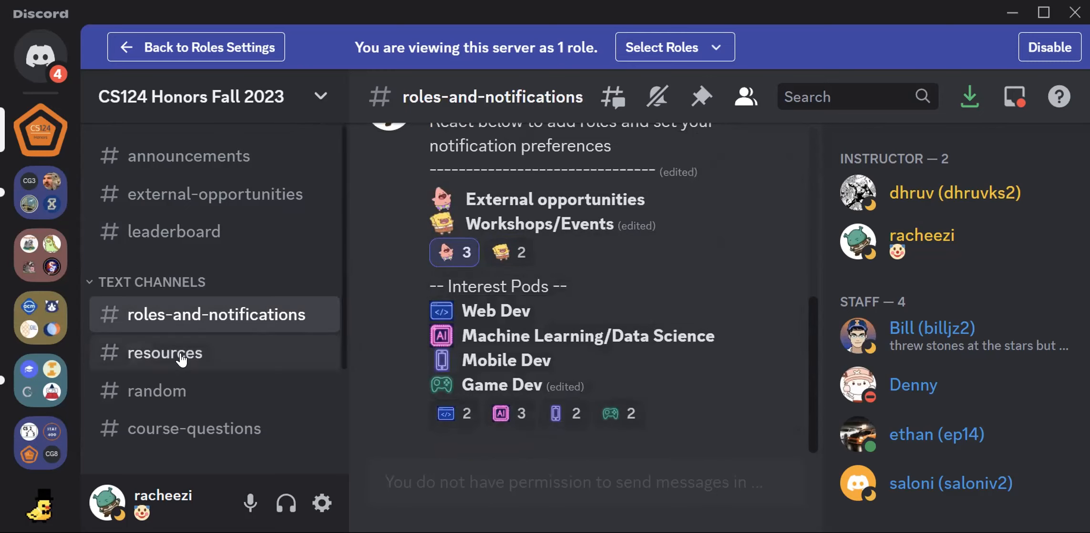
# Step: Step through #resources and #random to reach the empty #course-questions channel
pyautogui.click(165, 352)
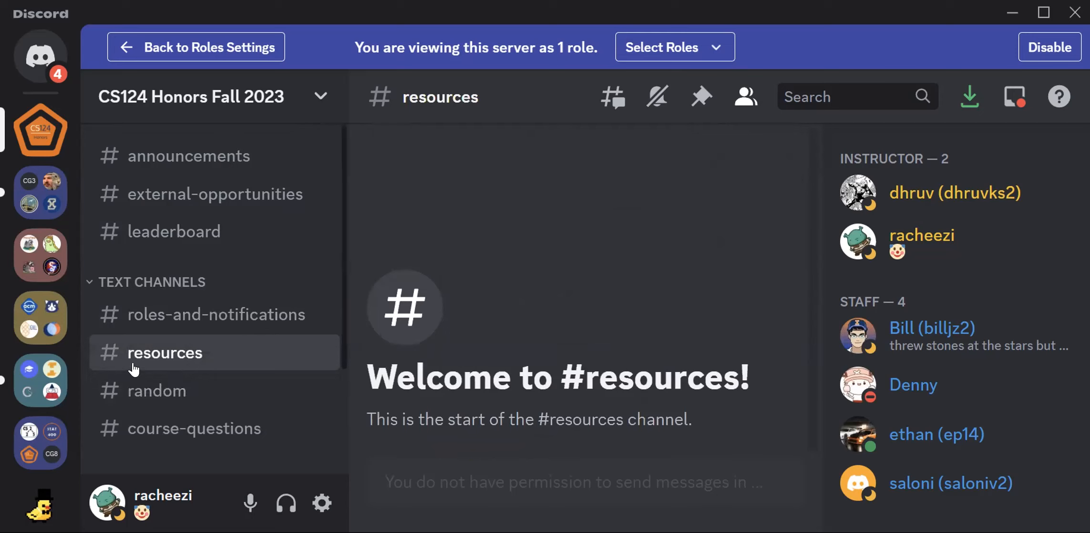
pyautogui.click(156, 390)
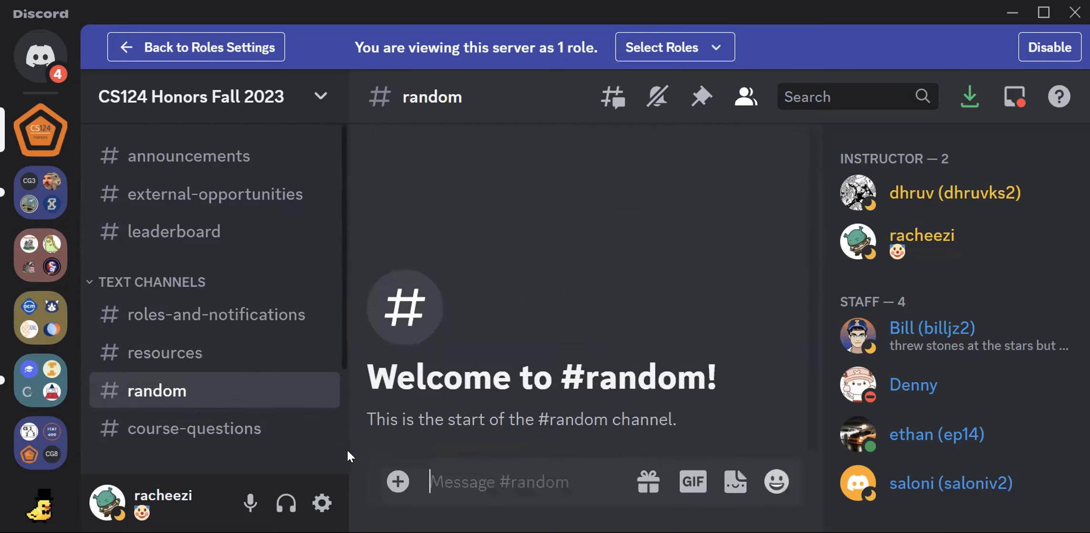
pyautogui.moveTo(228, 392)
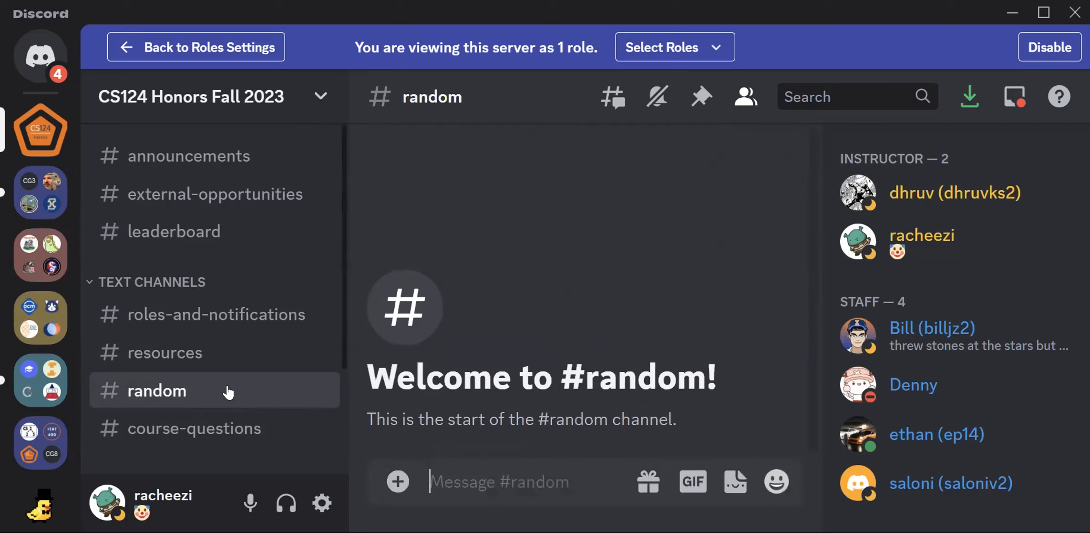
pyautogui.click(195, 428)
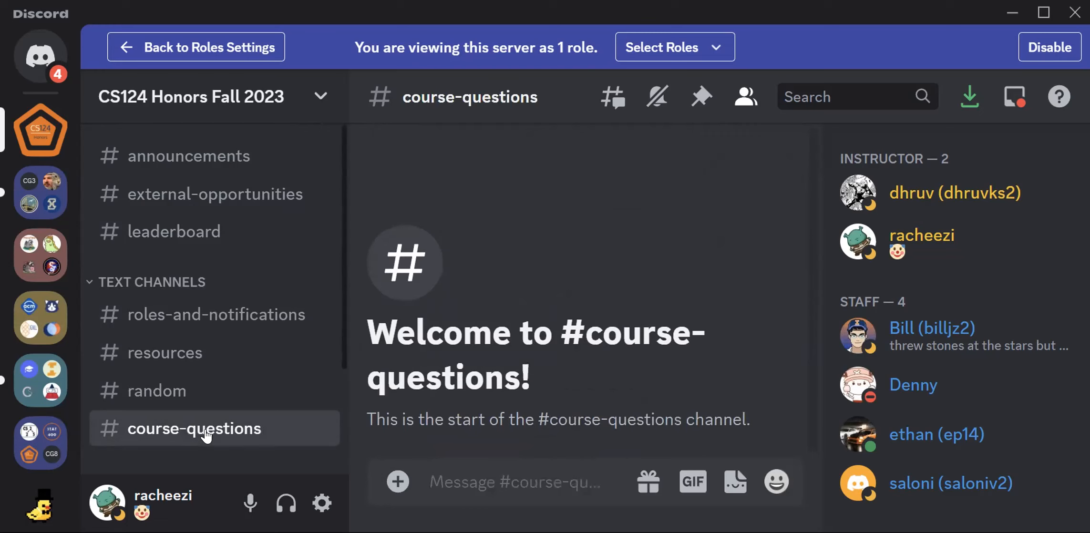
pyautogui.scroll(-3)
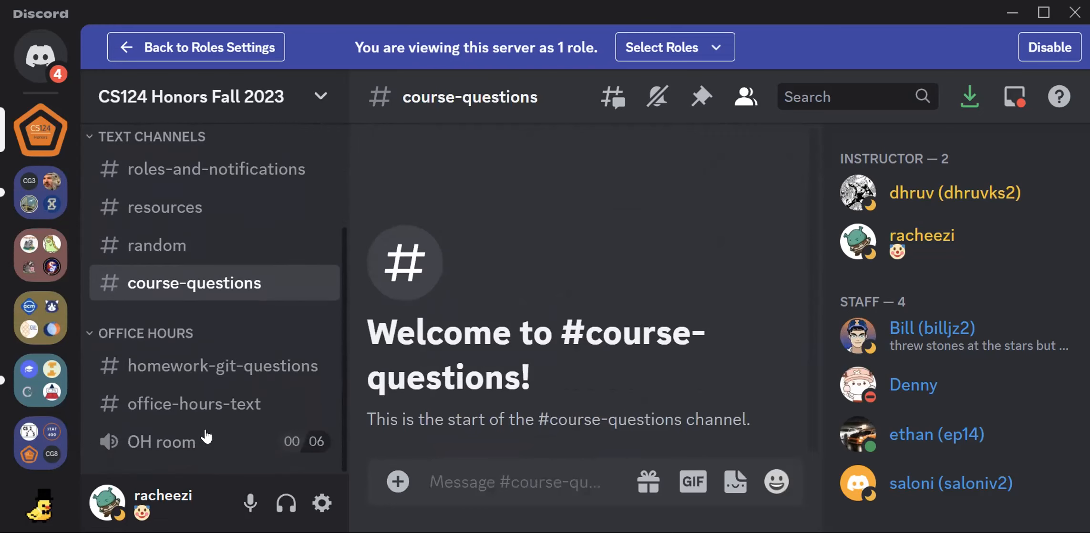
pyautogui.scroll(3)
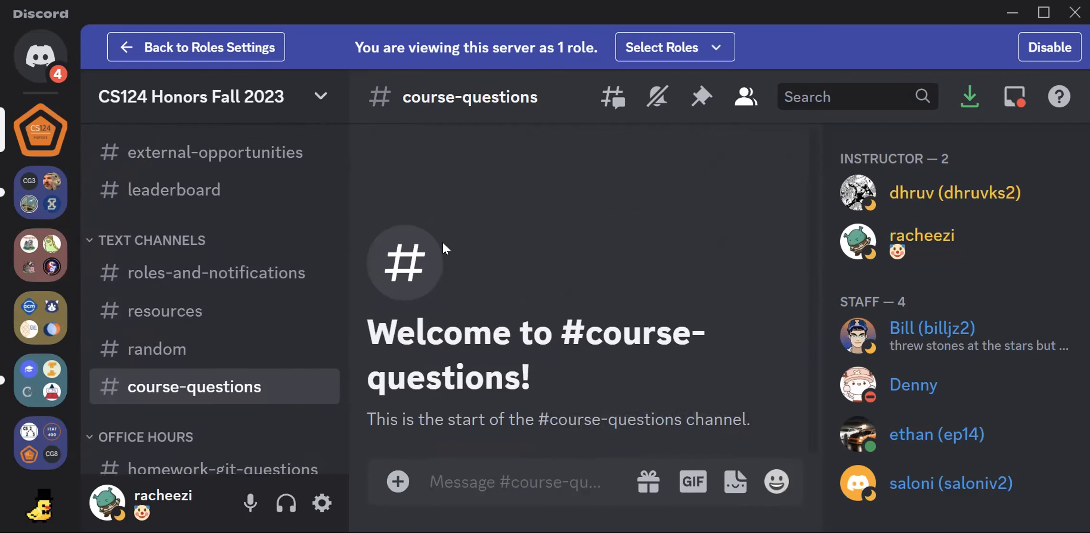
pyautogui.moveTo(936, 249)
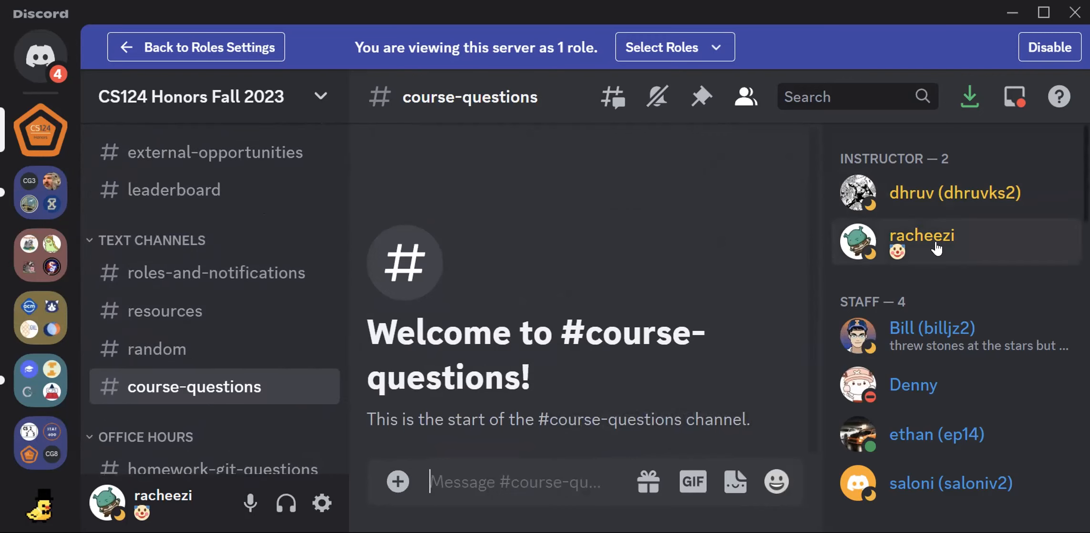
pyautogui.click(921, 235)
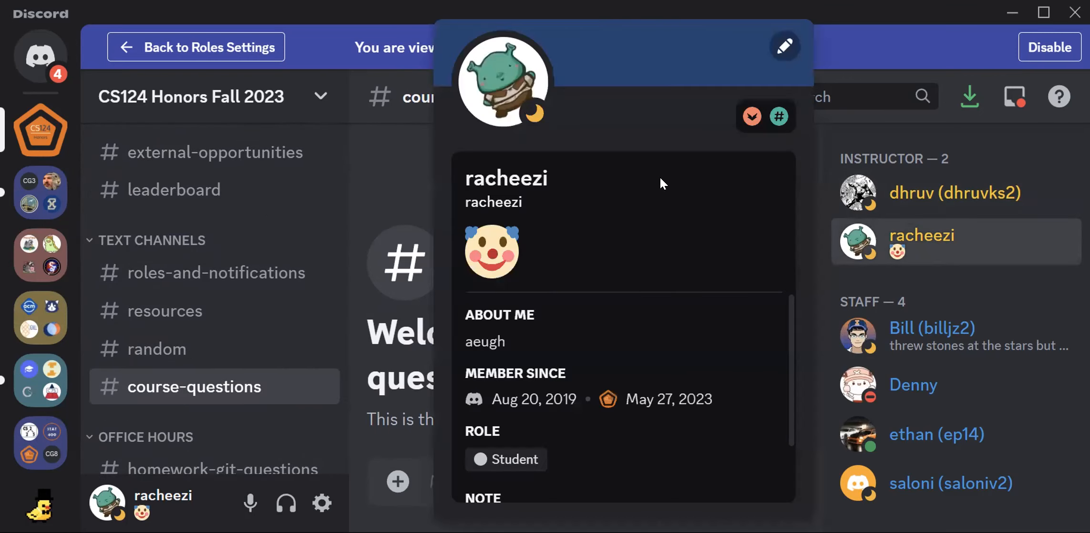
pyautogui.moveTo(886, 221)
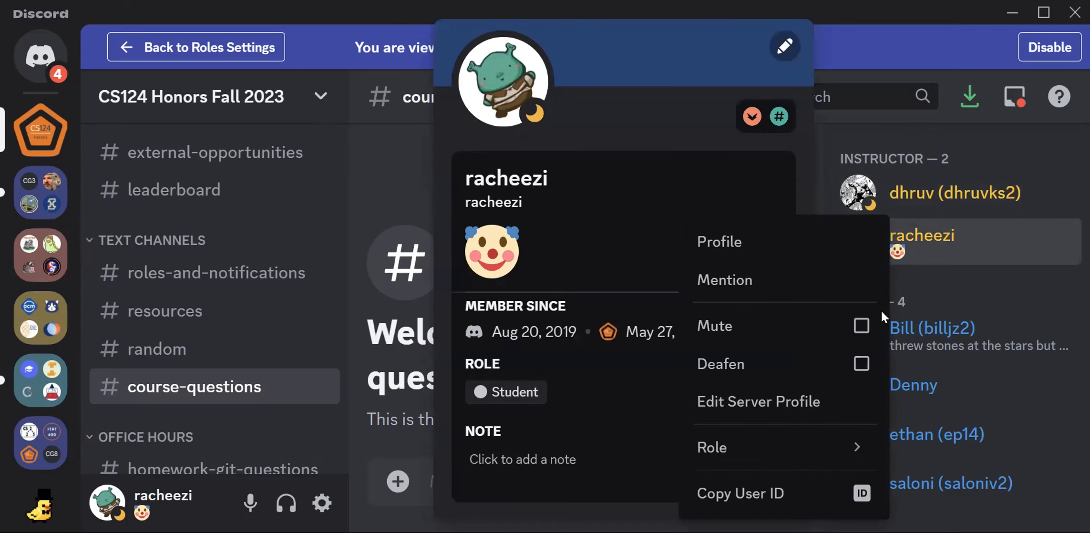
pyautogui.moveTo(949, 236)
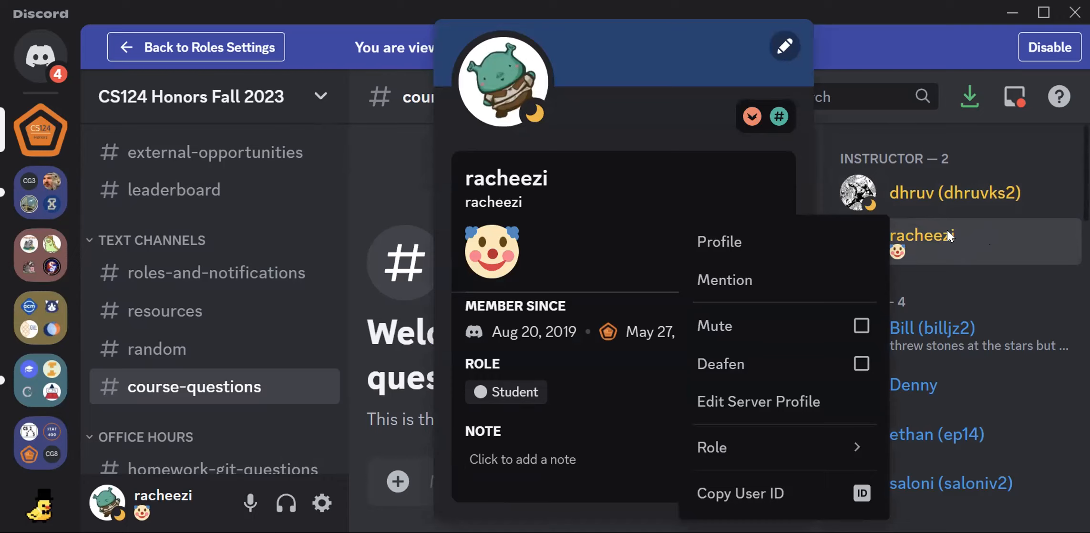
pyautogui.moveTo(817, 400)
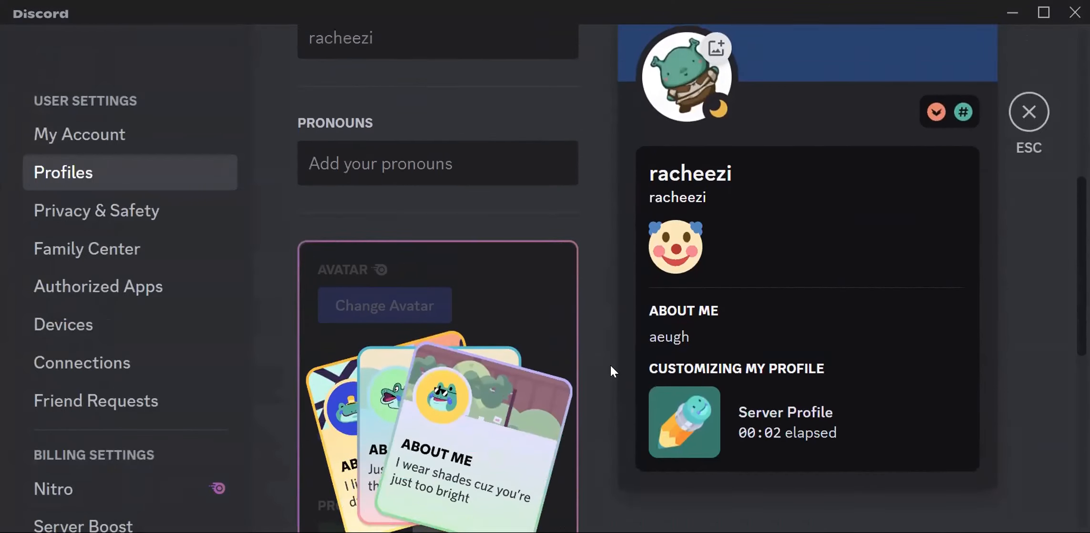
# Step: Set the server nickname to 'rachel (rshum2)', save, and close settings
pyautogui.scroll(3)
pyautogui.write('rachel')
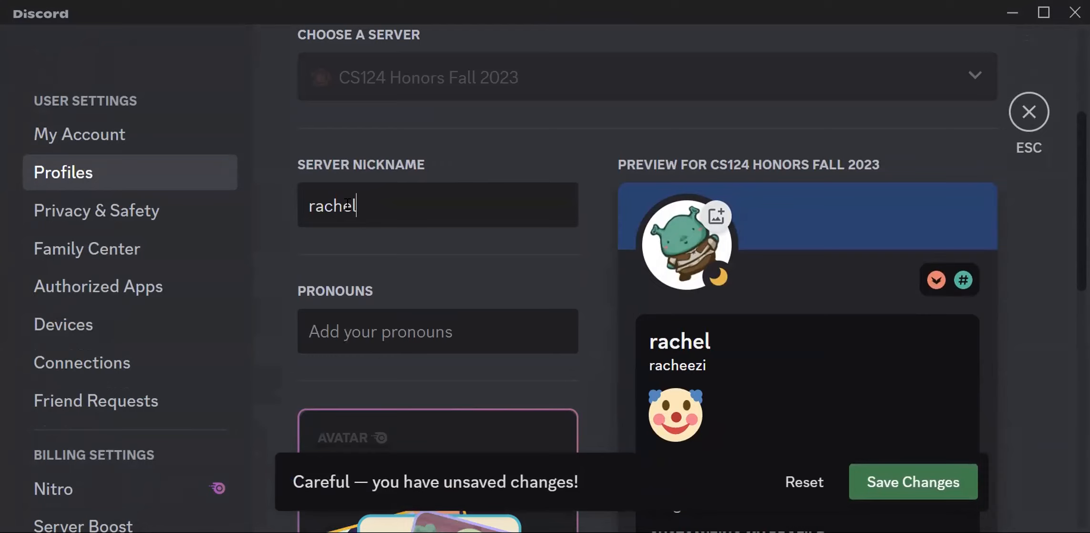
pyautogui.write('(rshum')
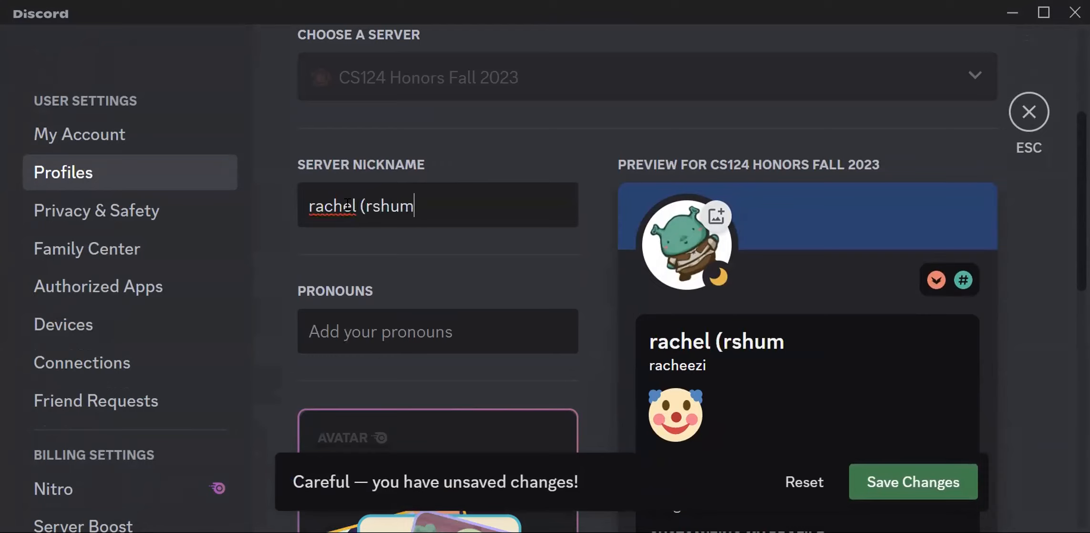
pyautogui.write('2)')
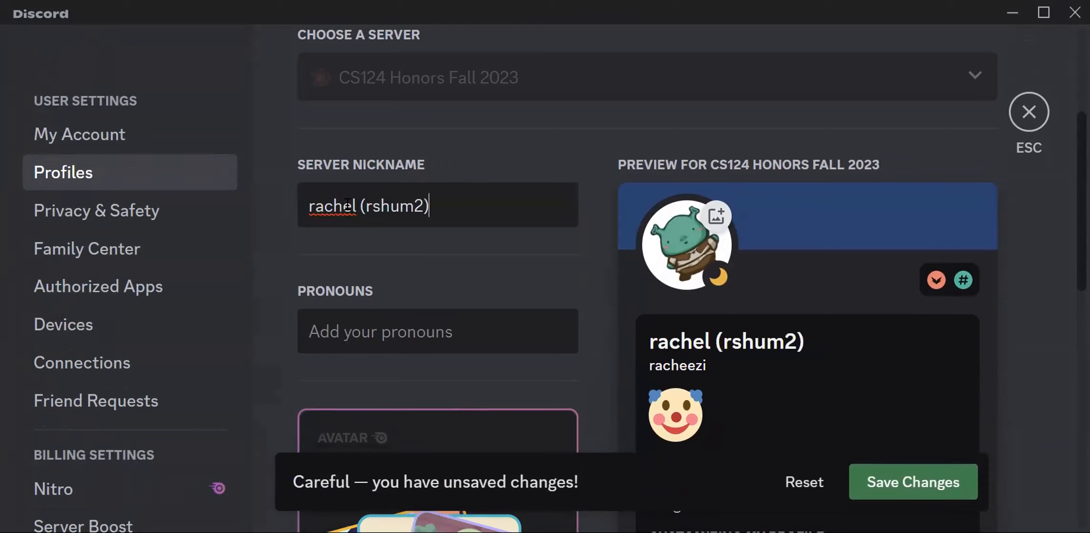
pyautogui.click(913, 481)
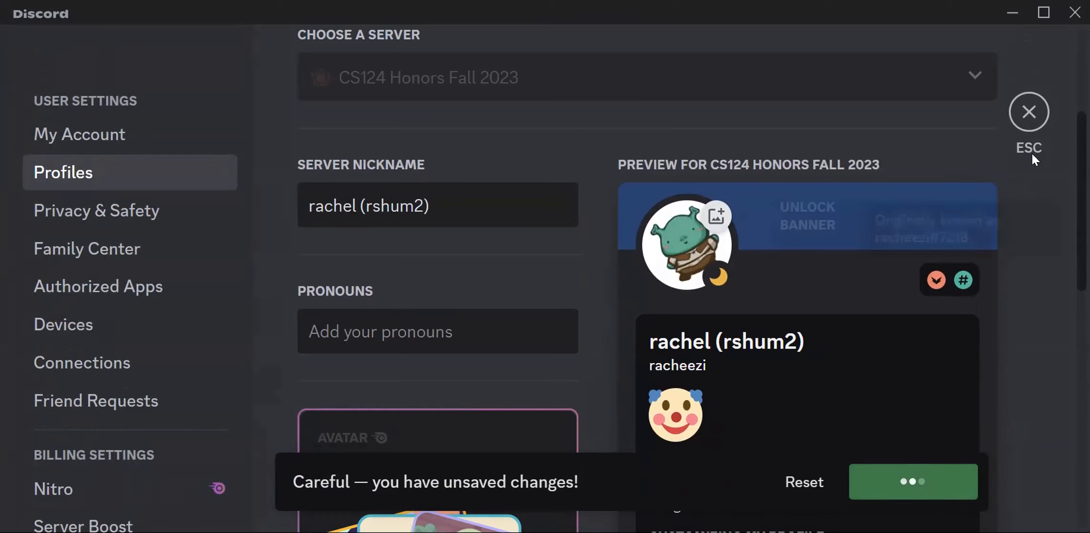
pyautogui.click(1028, 111)
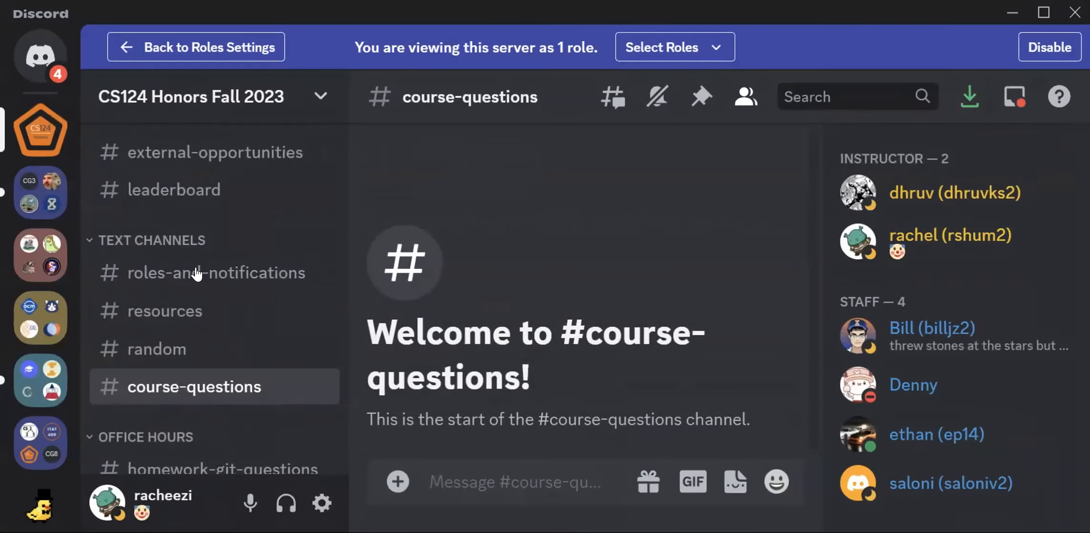
pyautogui.moveTo(595, 15)
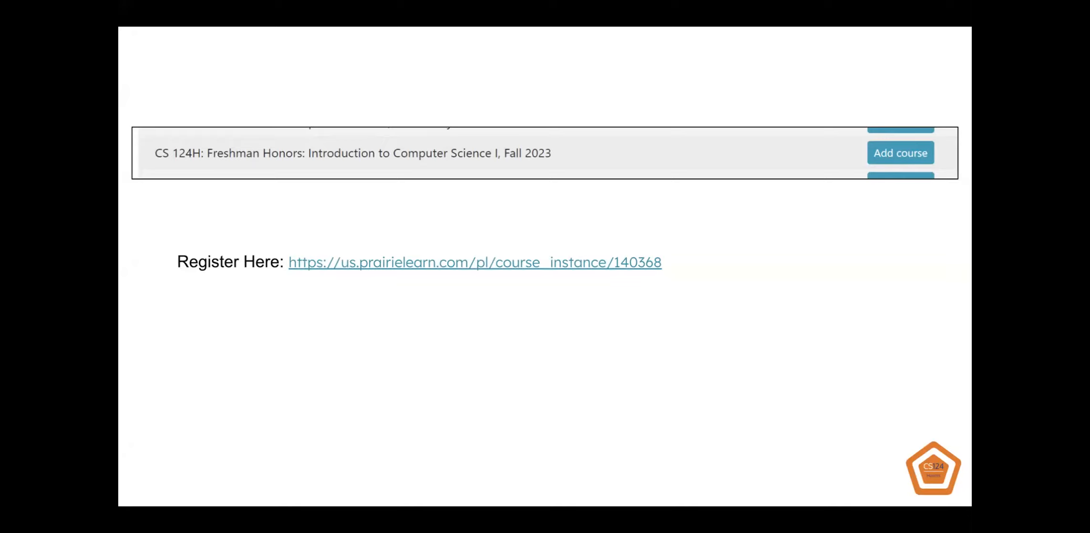
# Step: In PrairieLearn's add-courses list, search '124h' to find CS 124H Fall 2023
pyautogui.press('Escape')
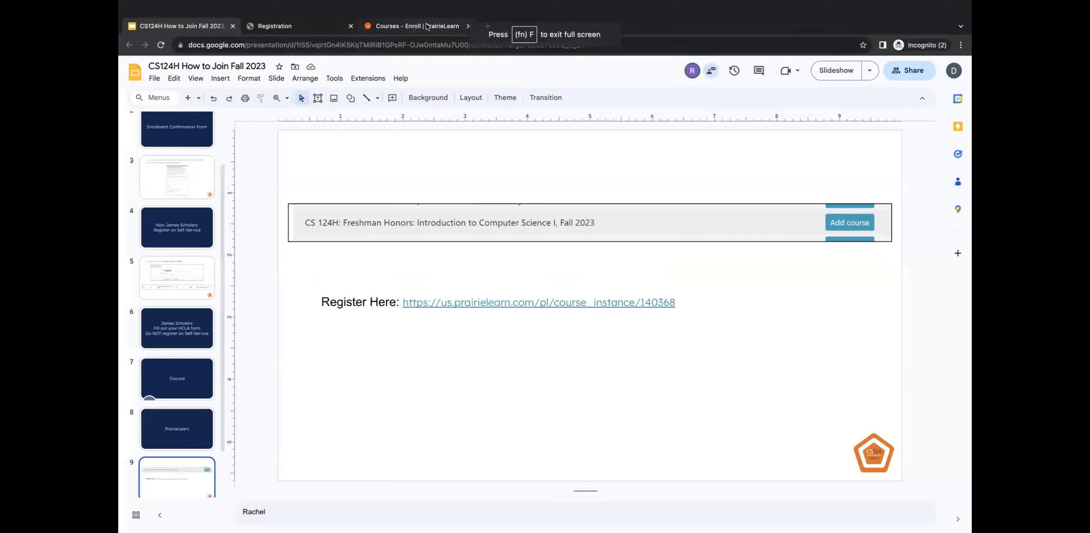
pyautogui.click(417, 12)
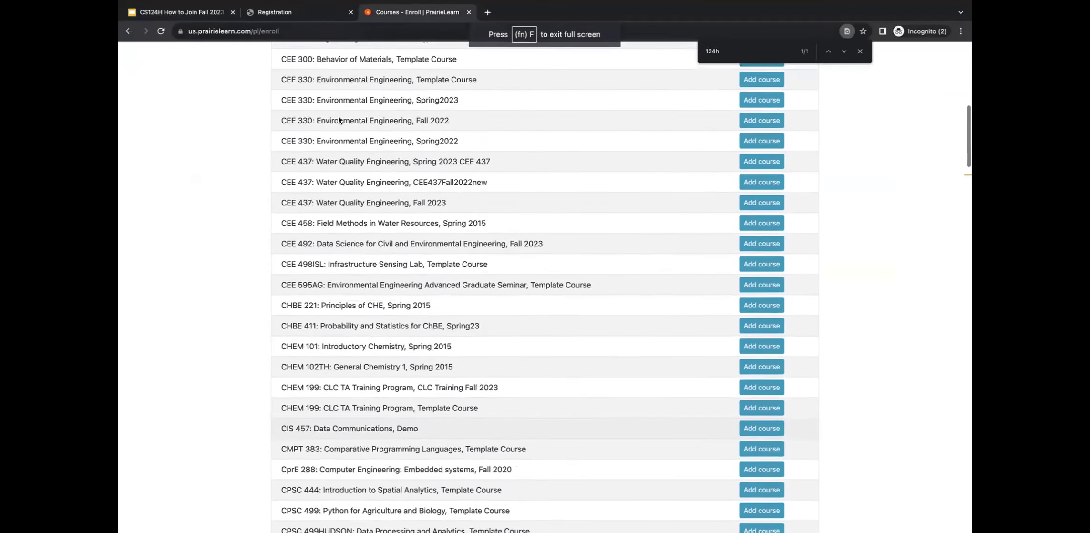
pyautogui.scroll(3)
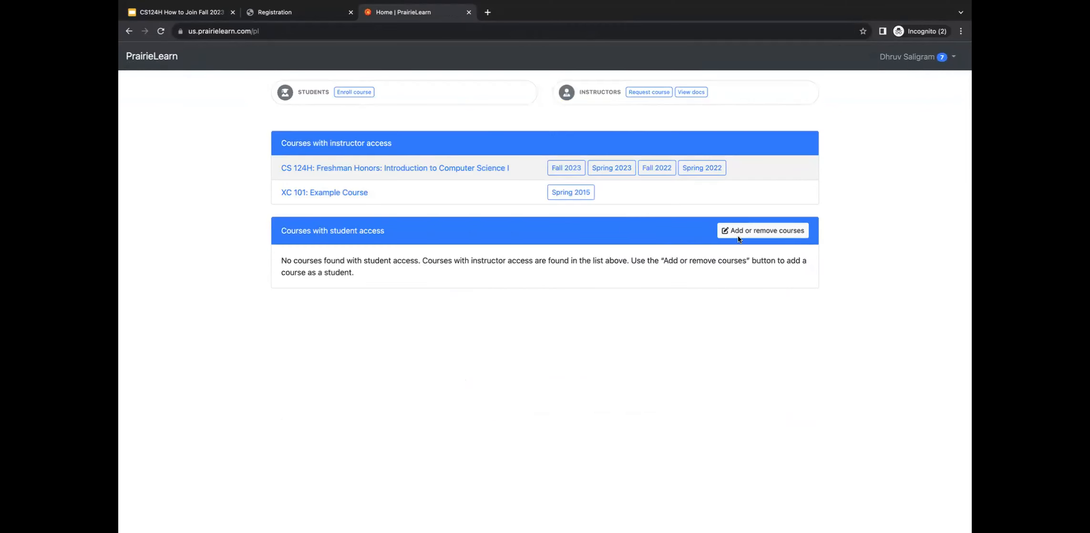
pyautogui.click(762, 230)
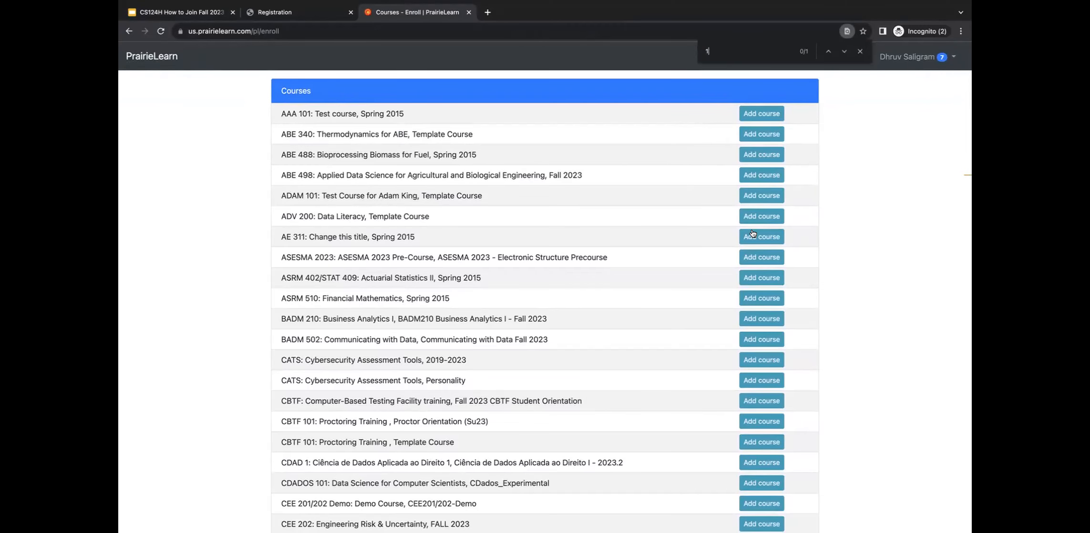
pyautogui.write('24h')
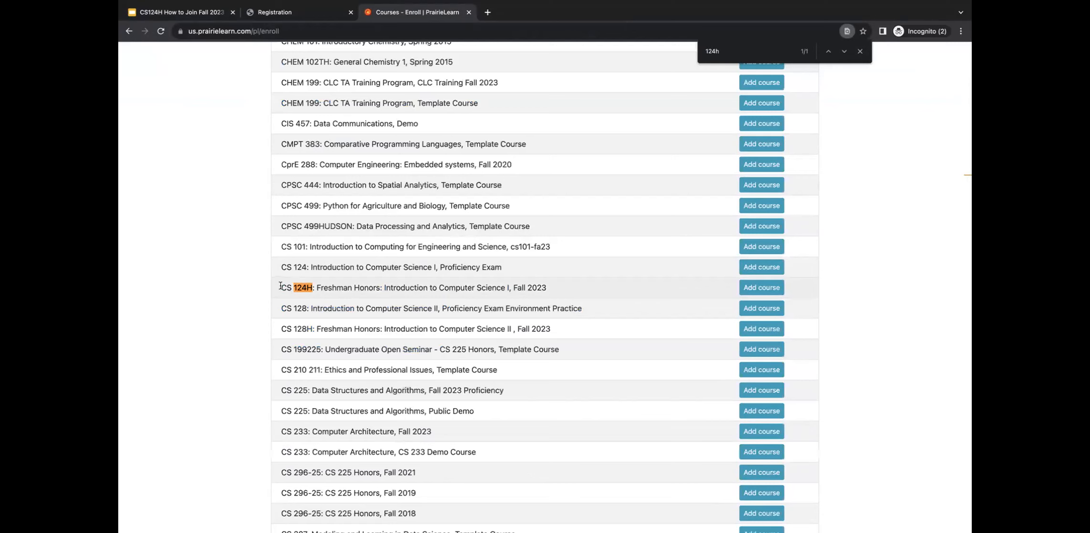